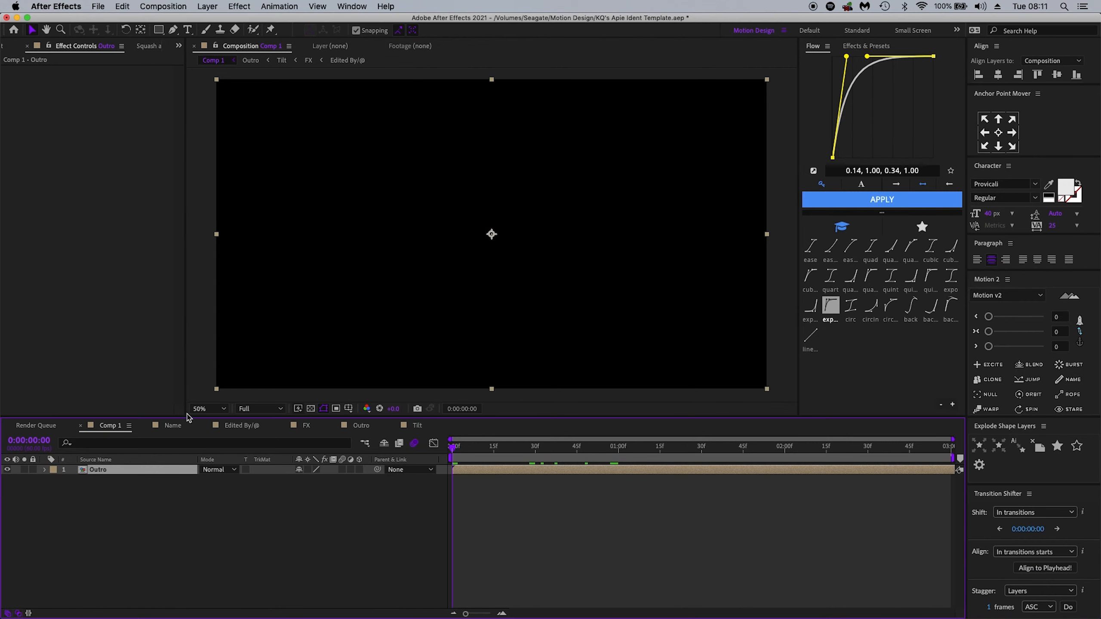
Bring up the Project panel and open the Name composition showing the NAME title.
left_click(156, 500)
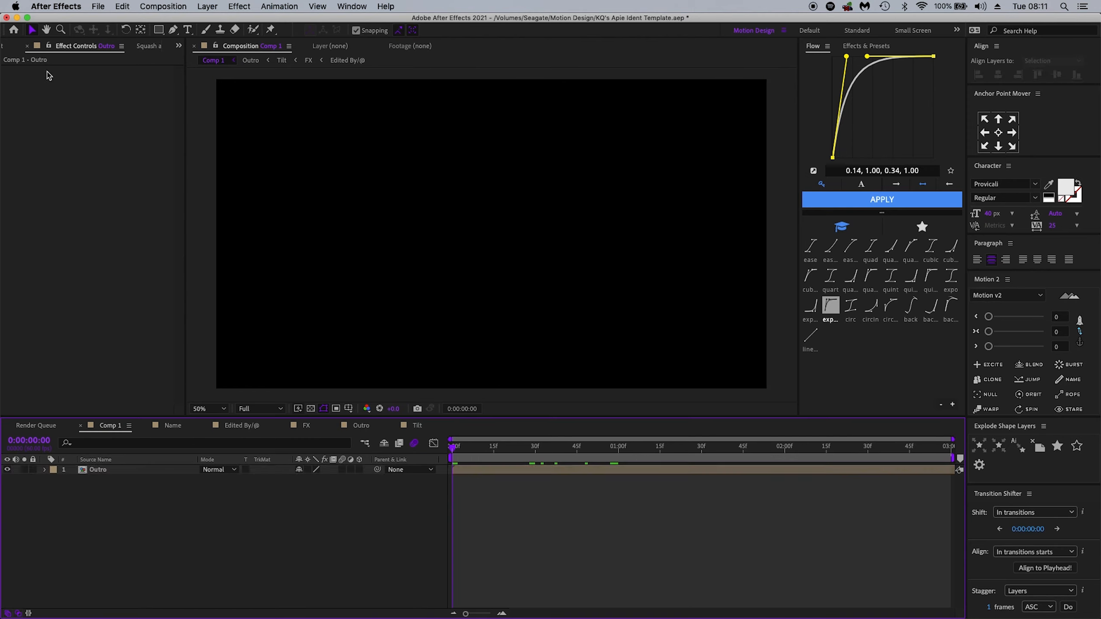
left_click(18, 45)
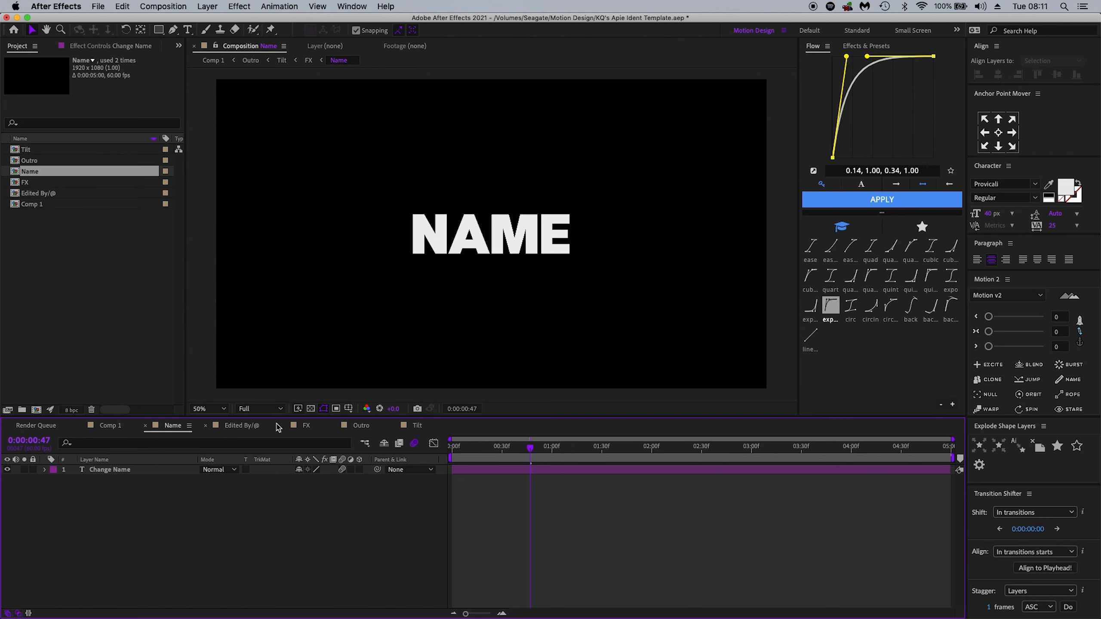
left_click(240, 425)
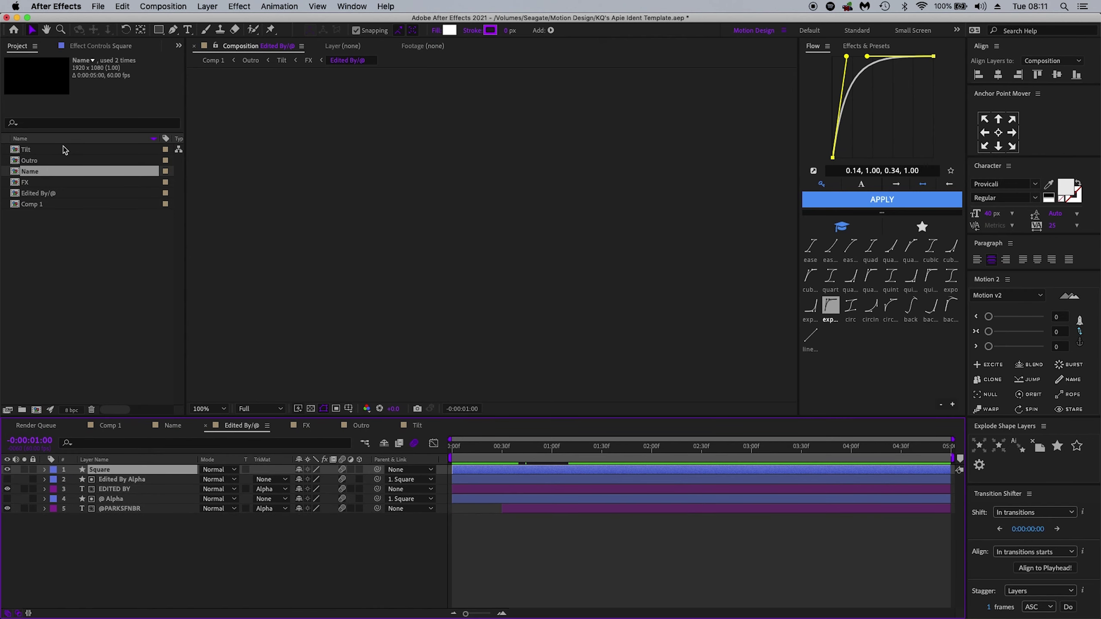
left_click(40, 193)
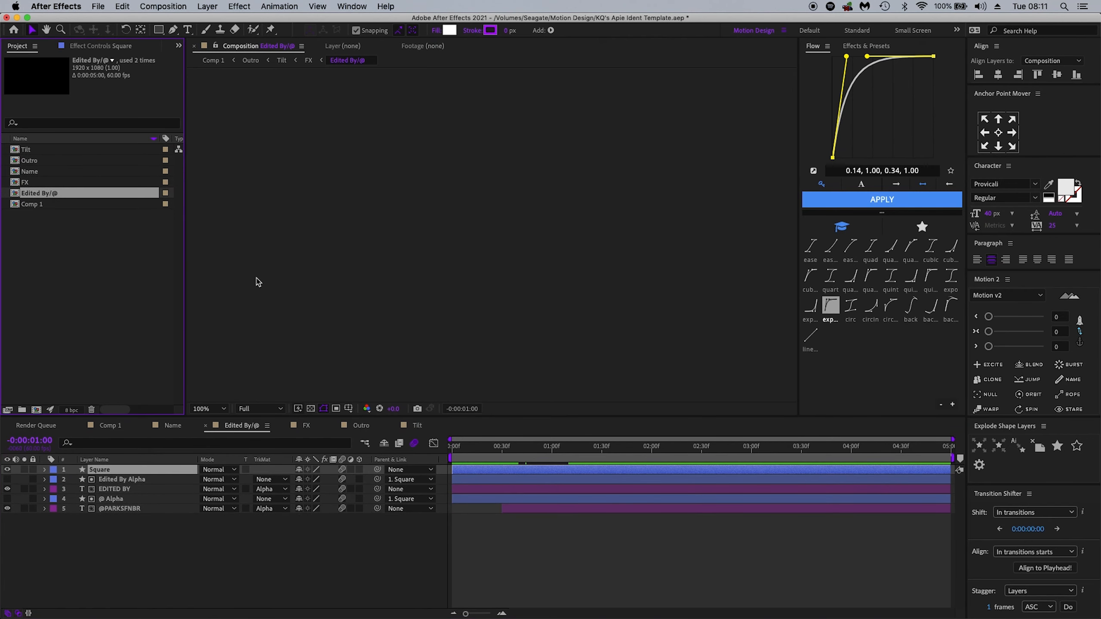
left_click(506, 446)
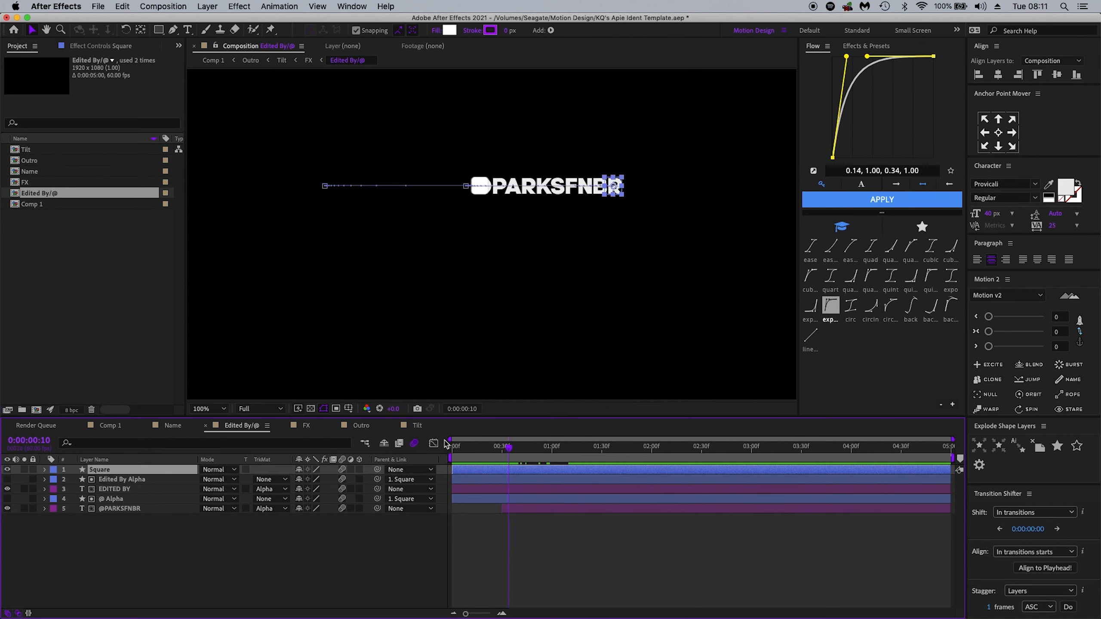
left_click(120, 508)
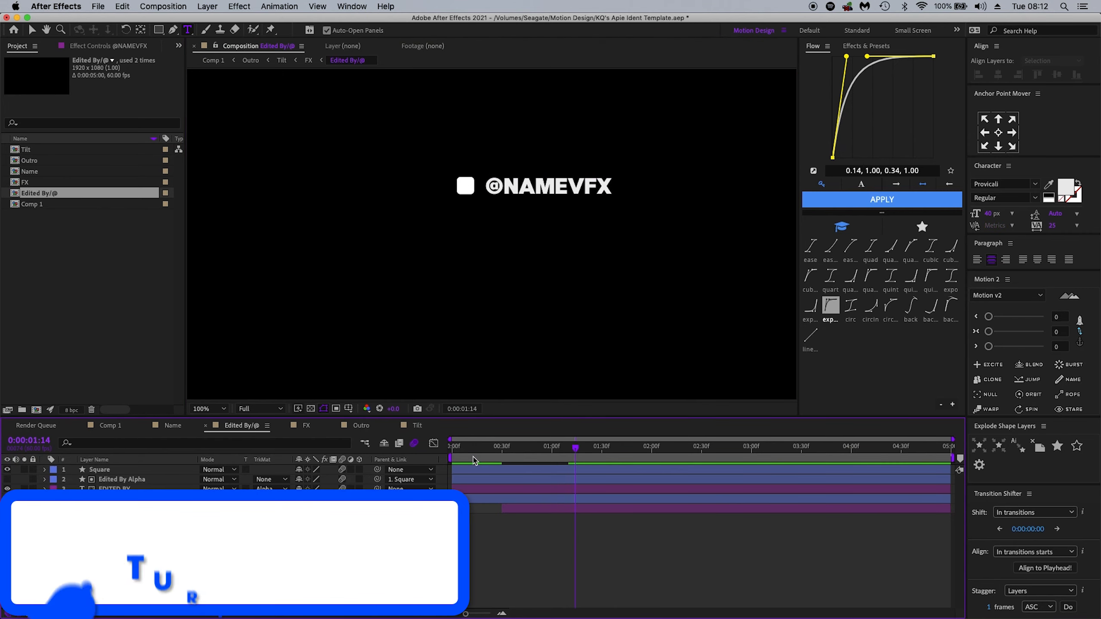
left_click(101, 469)
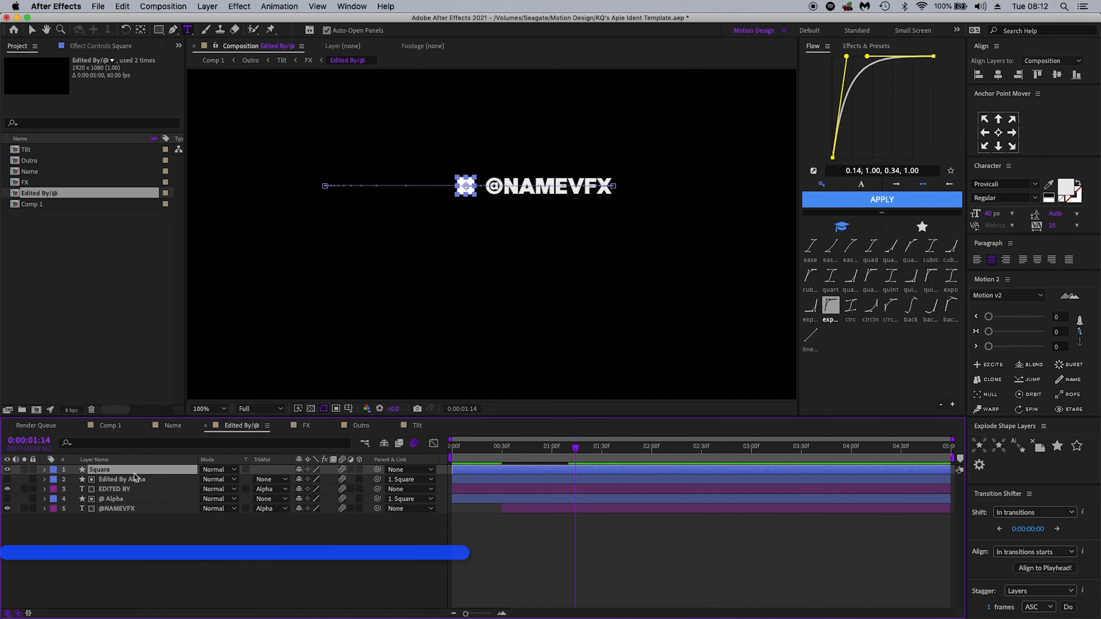
left_click(44, 469)
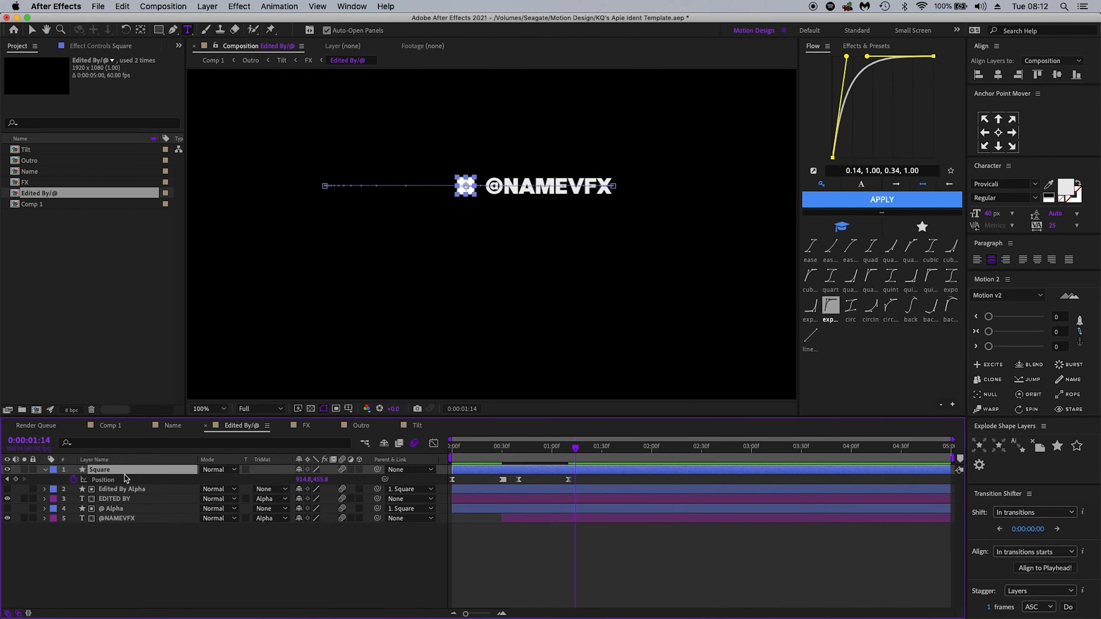
left_click(45, 470)
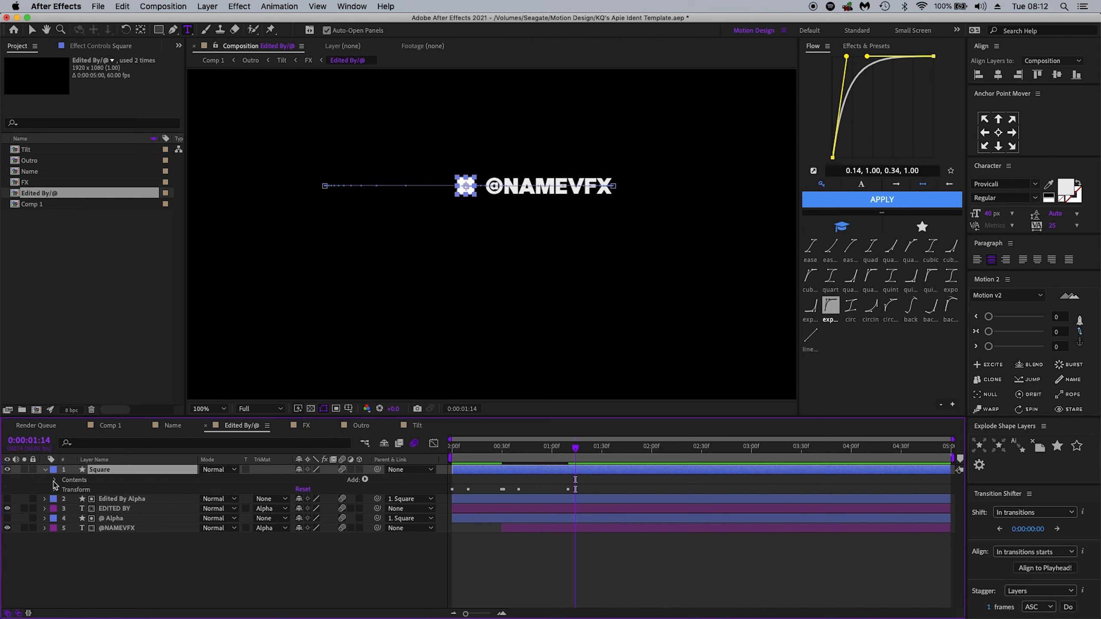
left_click(55, 489)
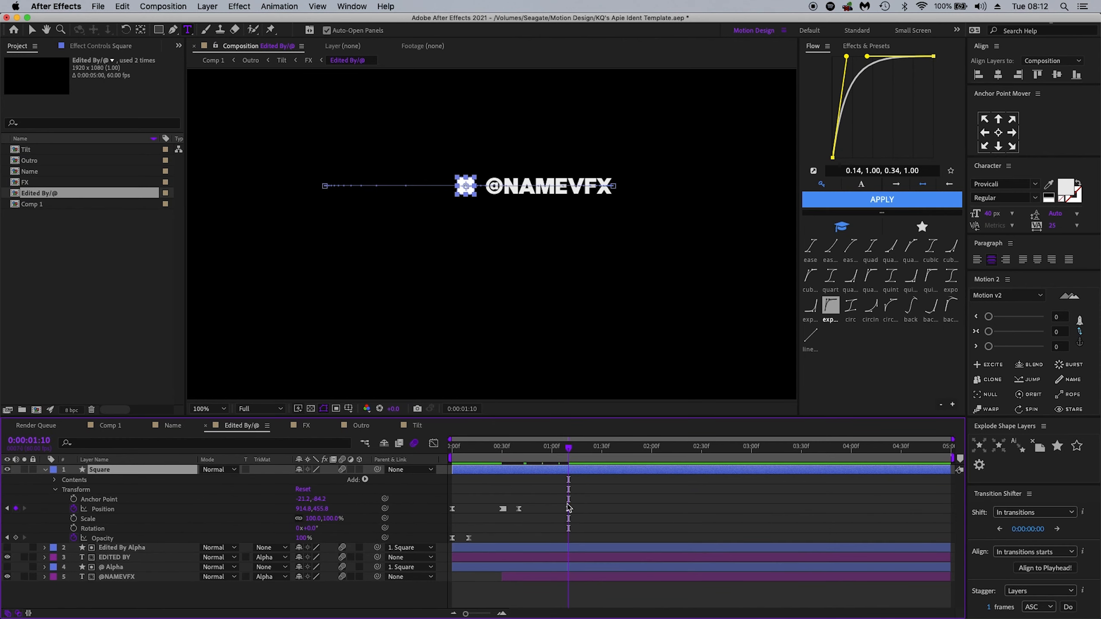
left_click(102, 508)
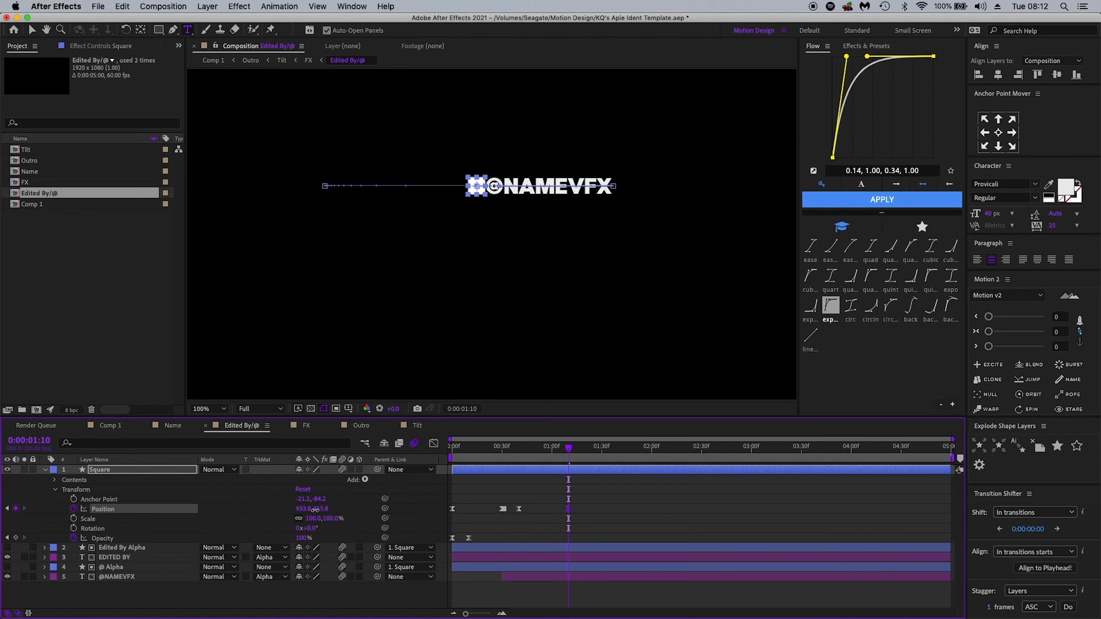
left_click(220, 409)
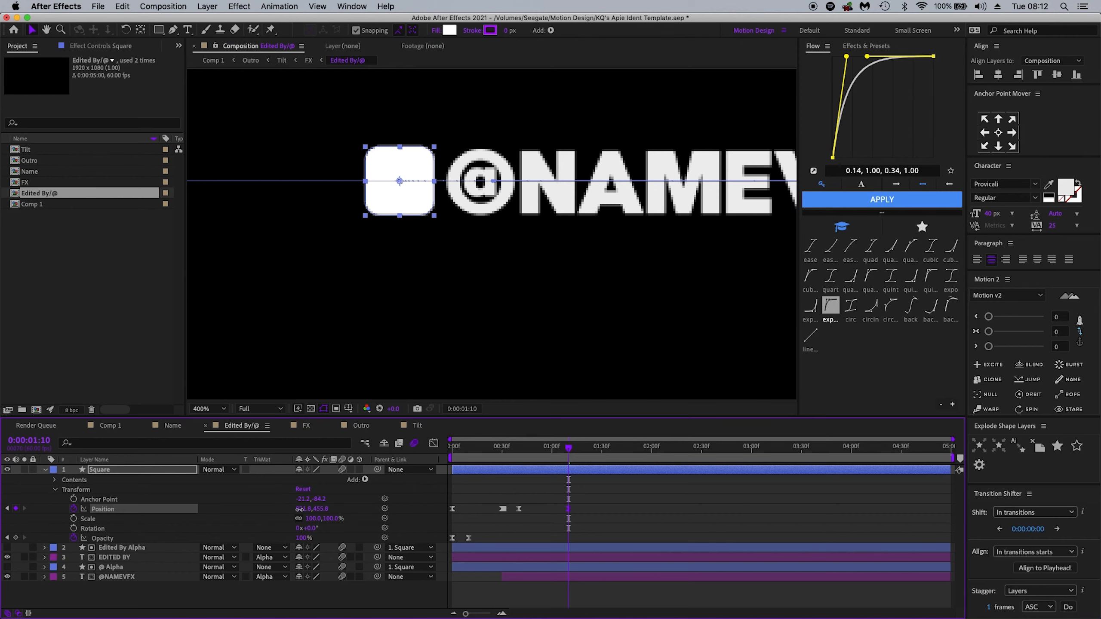
left_click(222, 408)
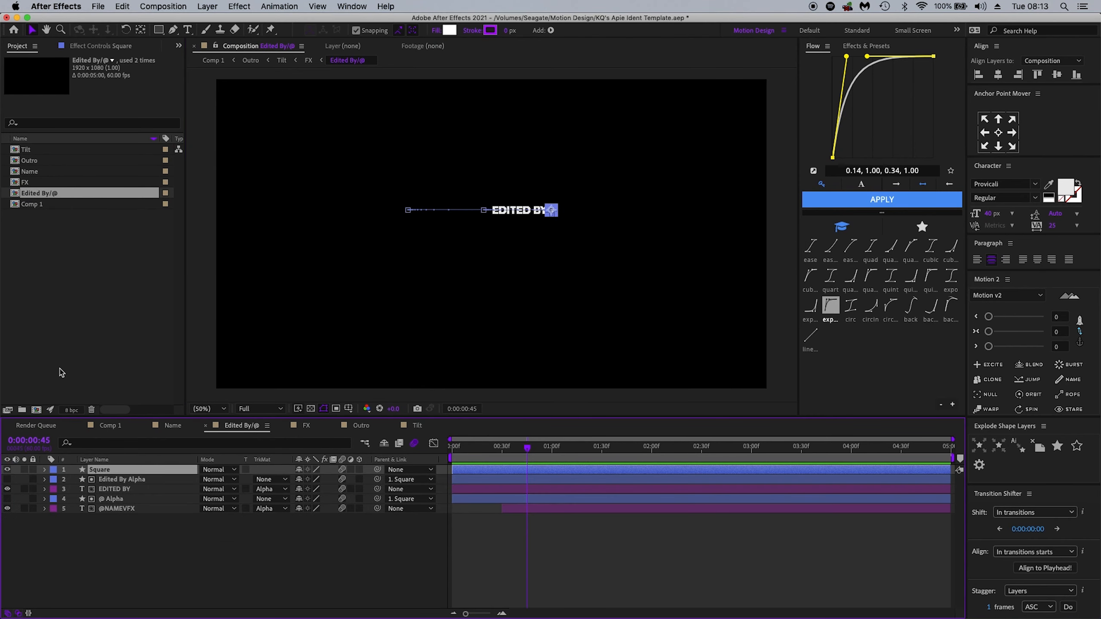
Return to Comp 1 and add it to the render queue via File > Export.
left_click(109, 426)
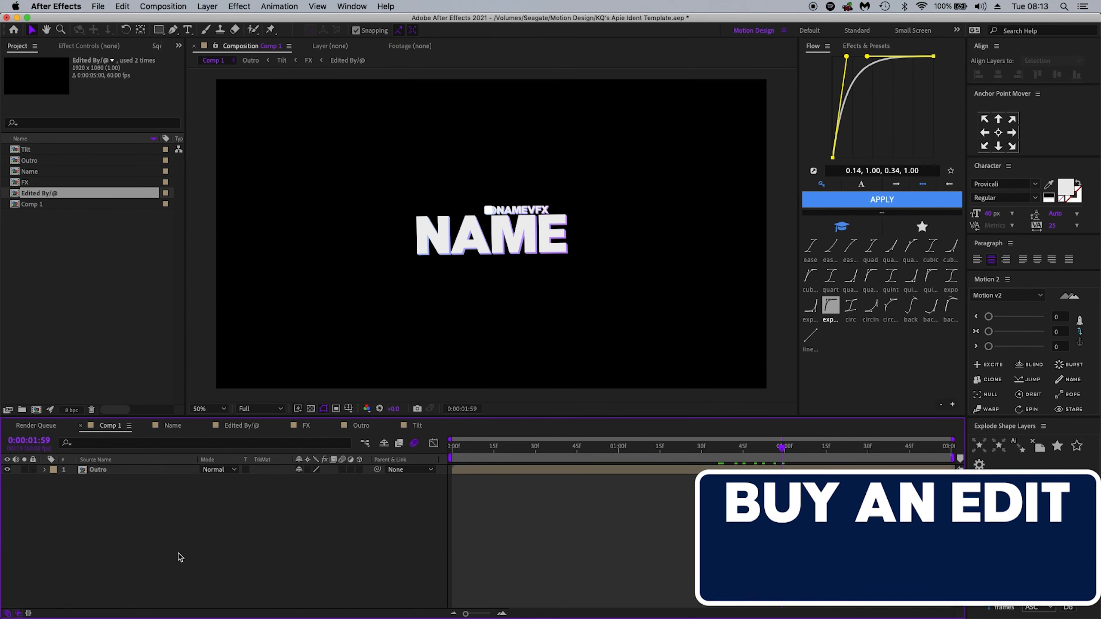
left_click(97, 6)
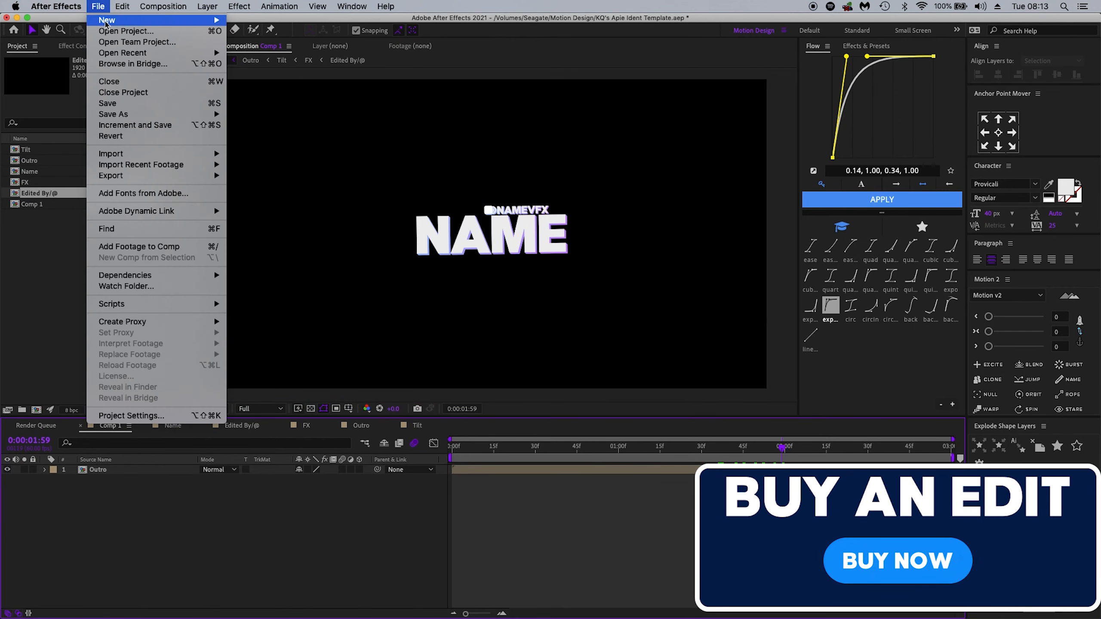
mouse_move(110, 175)
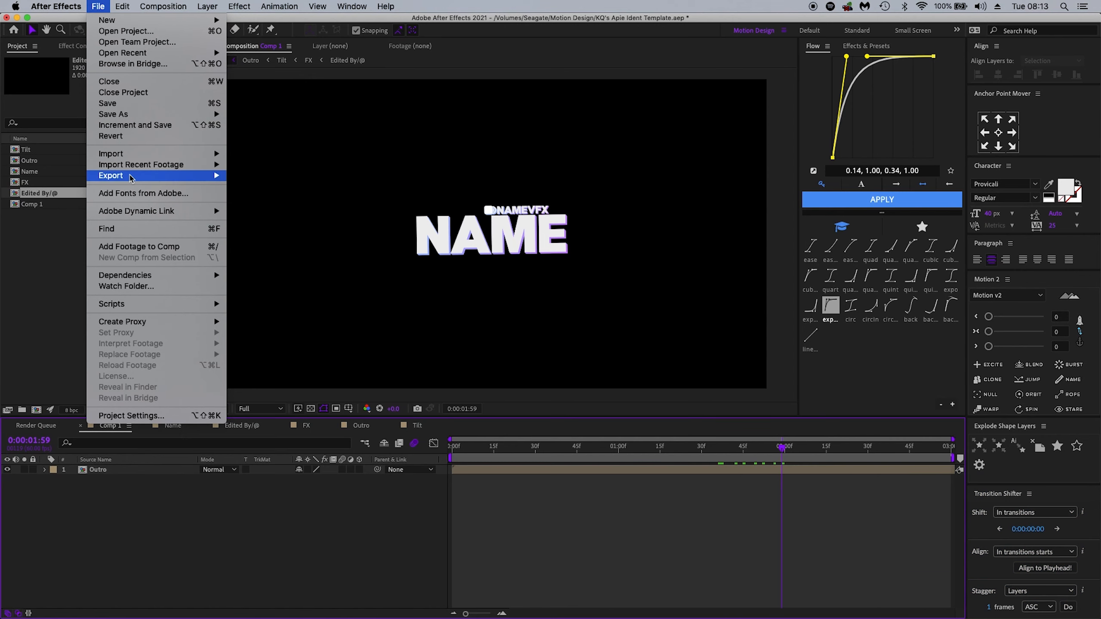
mouse_move(140, 164)
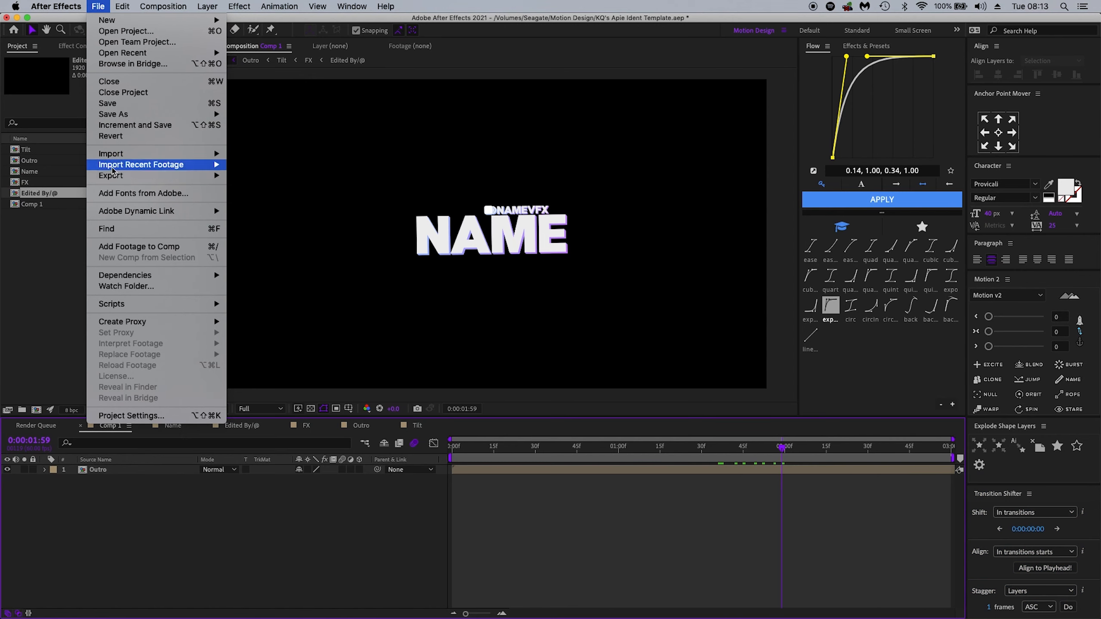
mouse_move(110, 175)
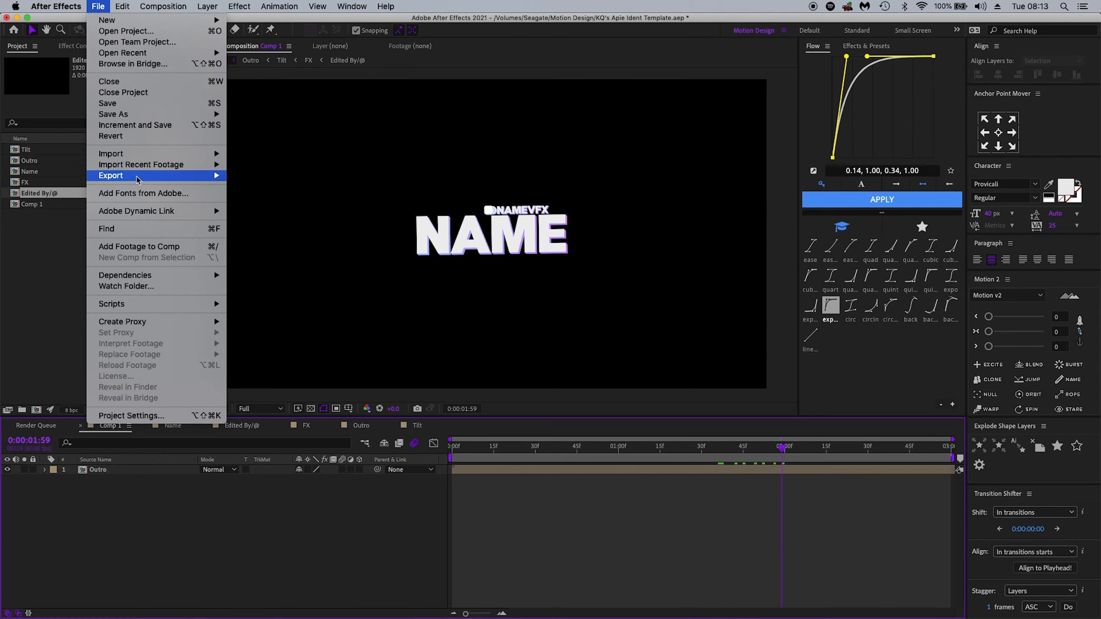
left_click(140, 175)
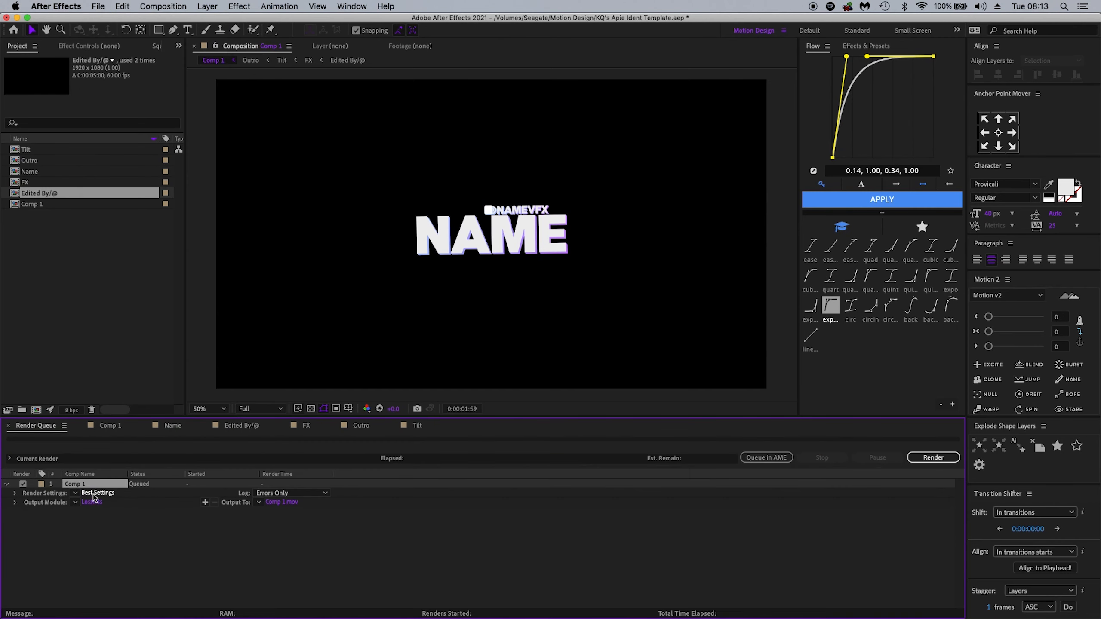
Confirm Comp 1's render settings at Best quality and Full resolution.
left_click(100, 492)
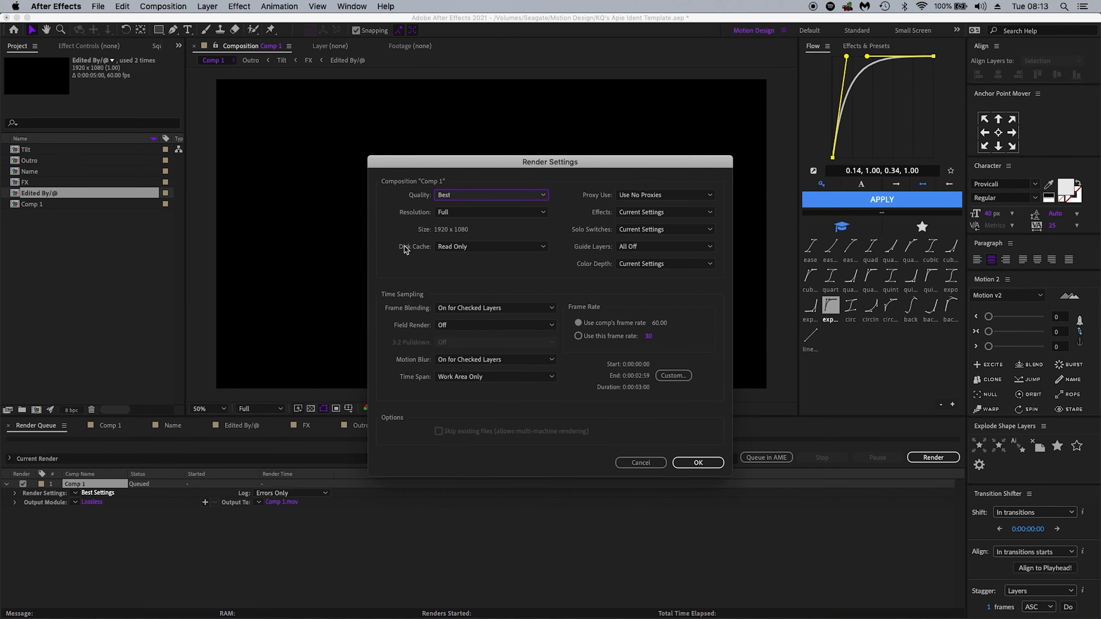
mouse_move(434, 203)
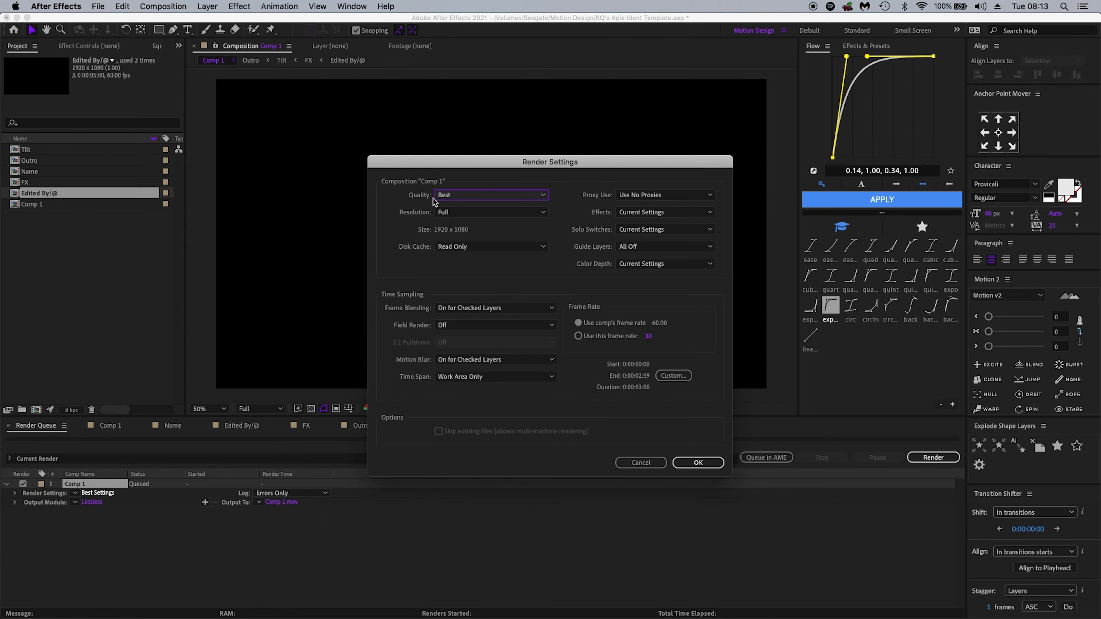
mouse_move(720, 308)
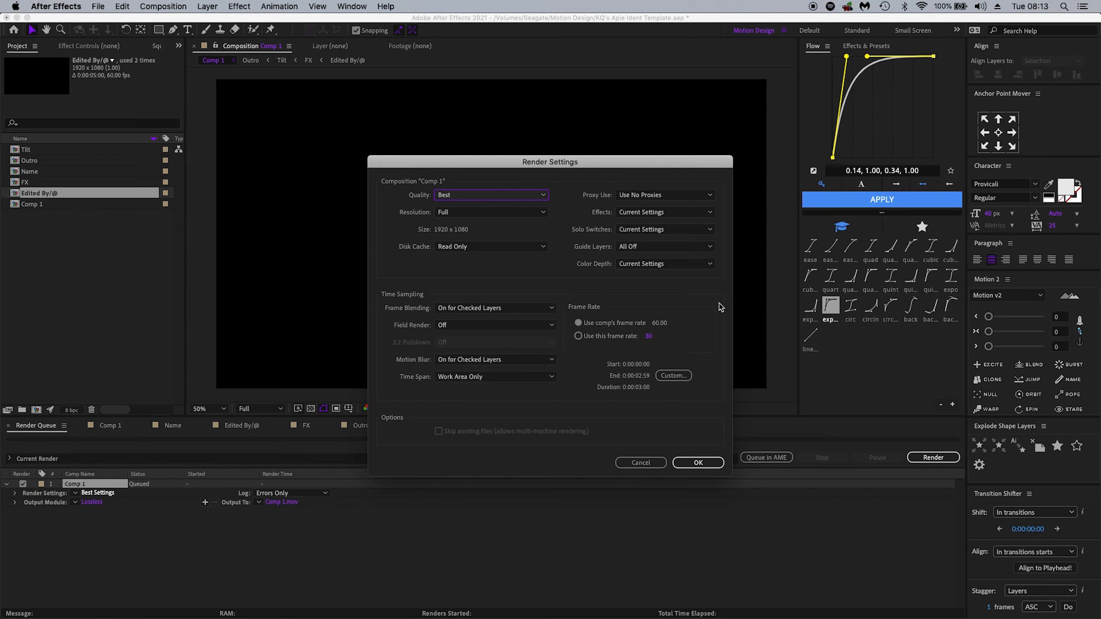
mouse_move(682, 471)
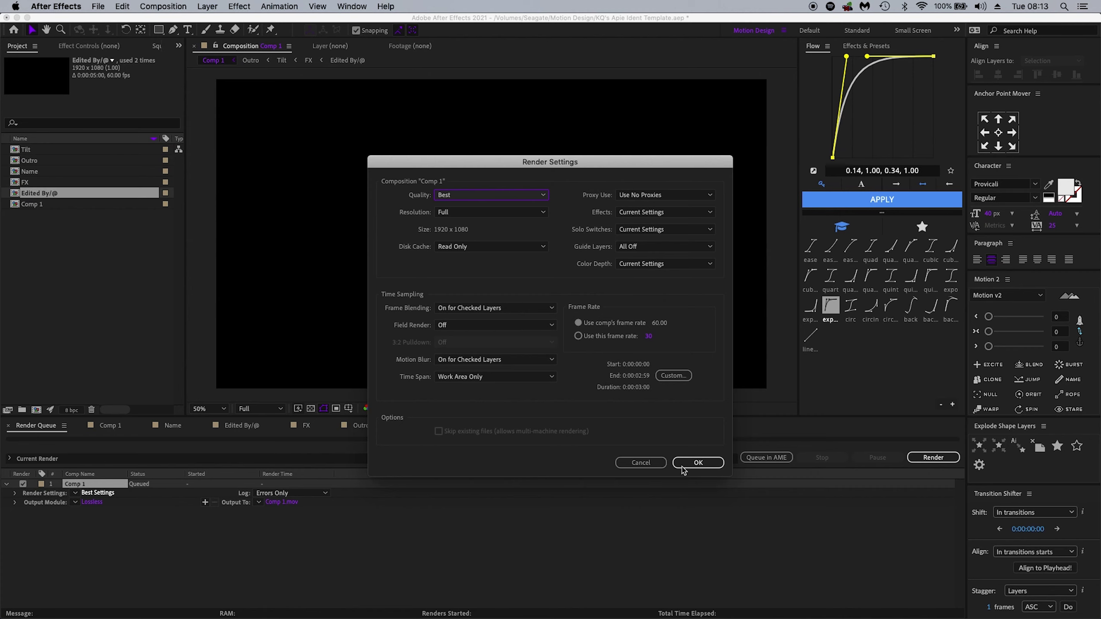
left_click(697, 461)
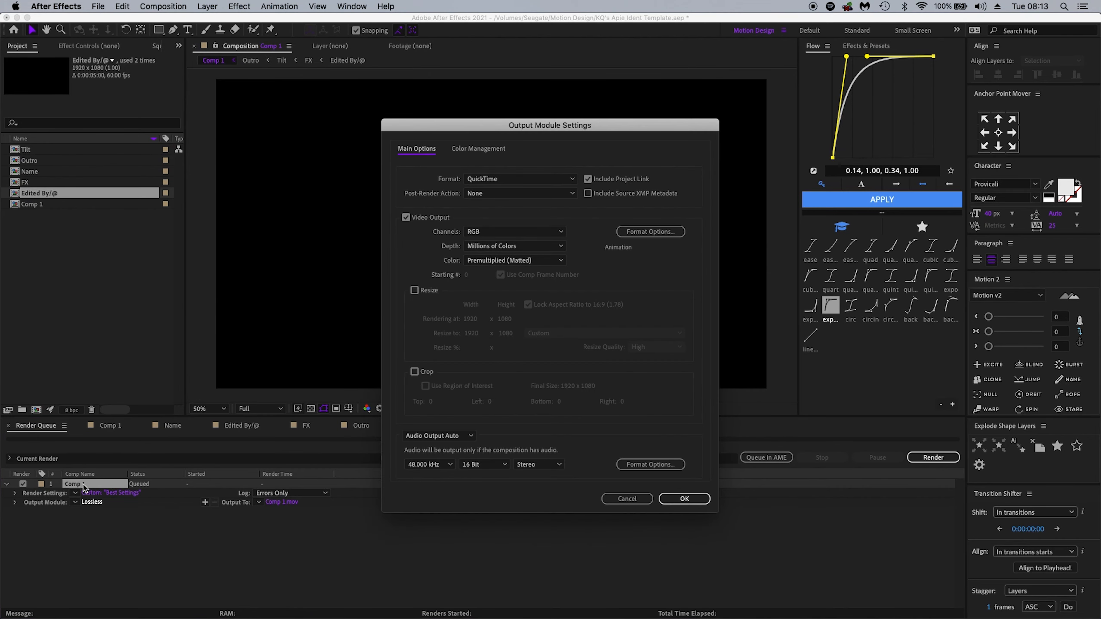
Set the output module to QuickTime, RGB + Alpha channels, audio output off, and confirm.
left_click(514, 231)
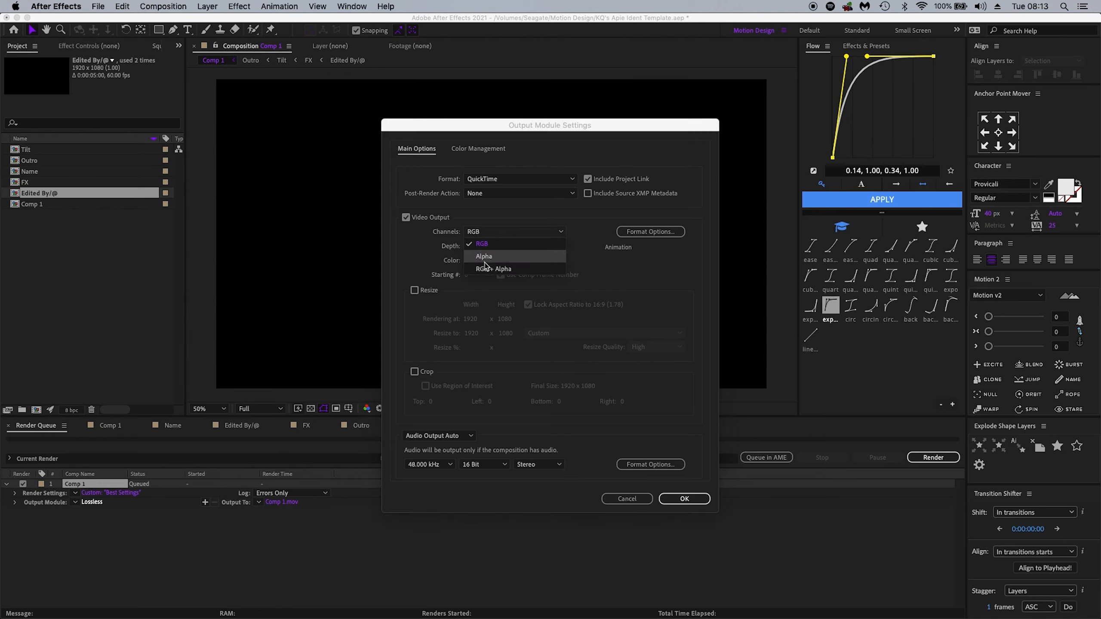
left_click(496, 268)
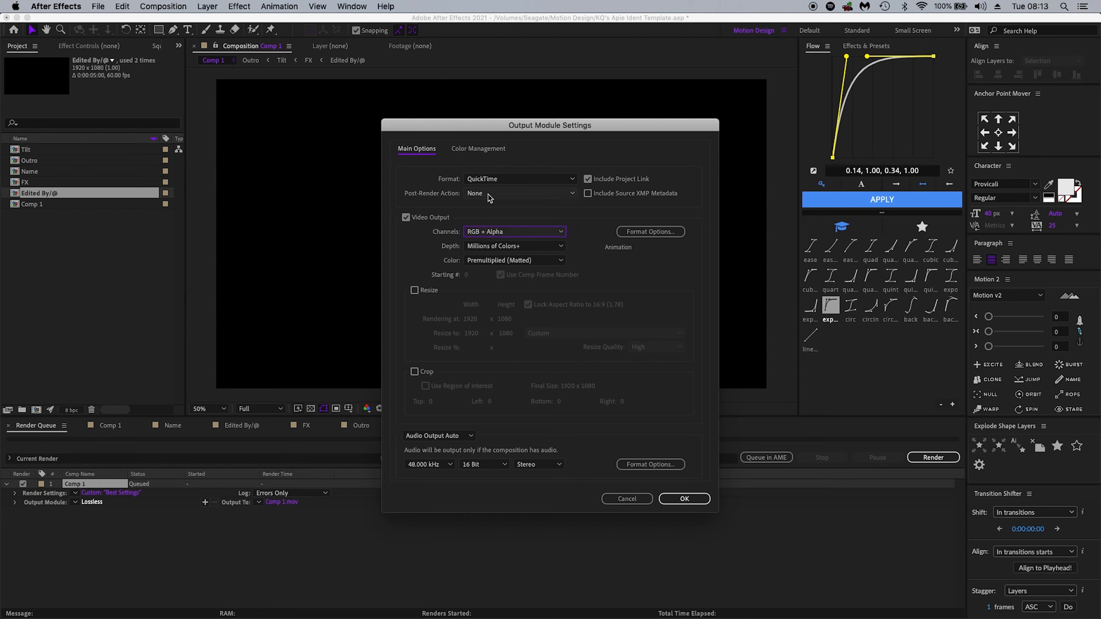
left_click(519, 178)
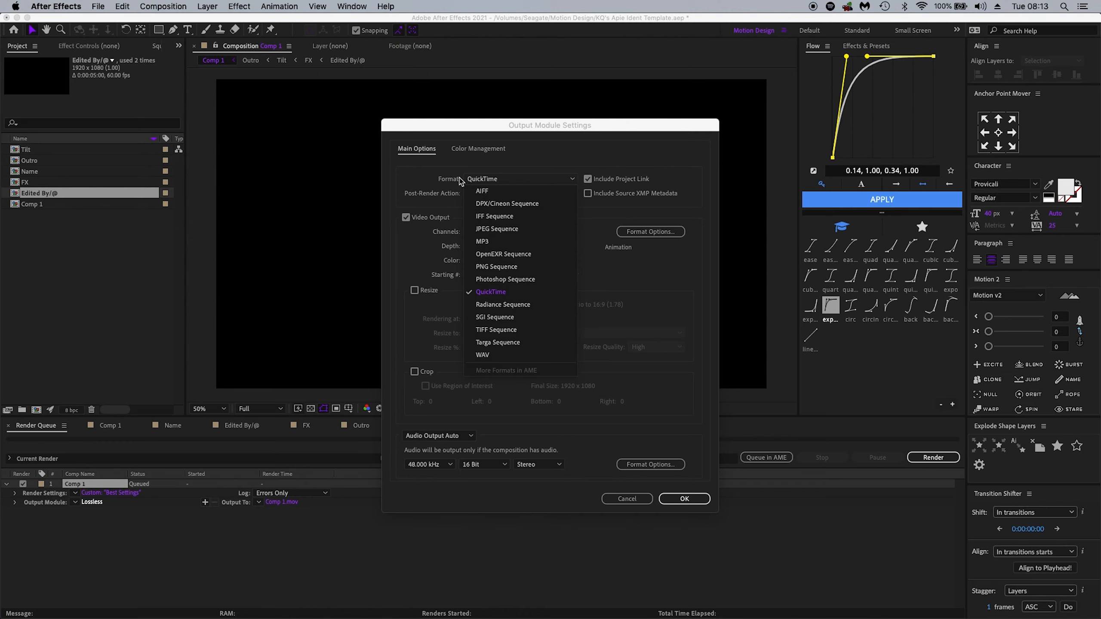
left_click(490, 292)
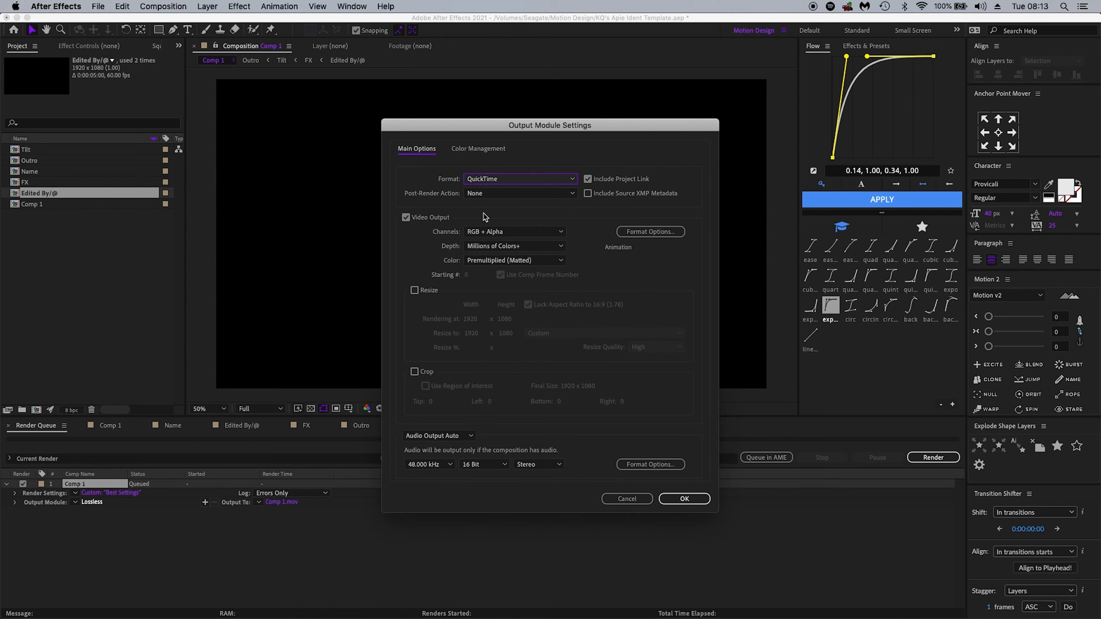
left_click(435, 435)
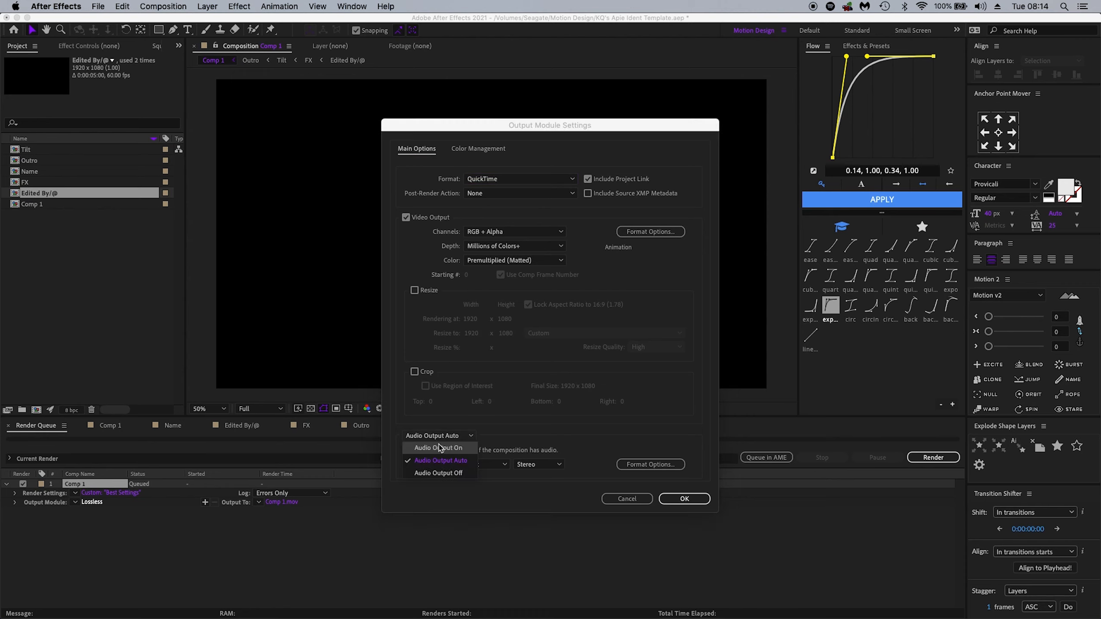
left_click(438, 472)
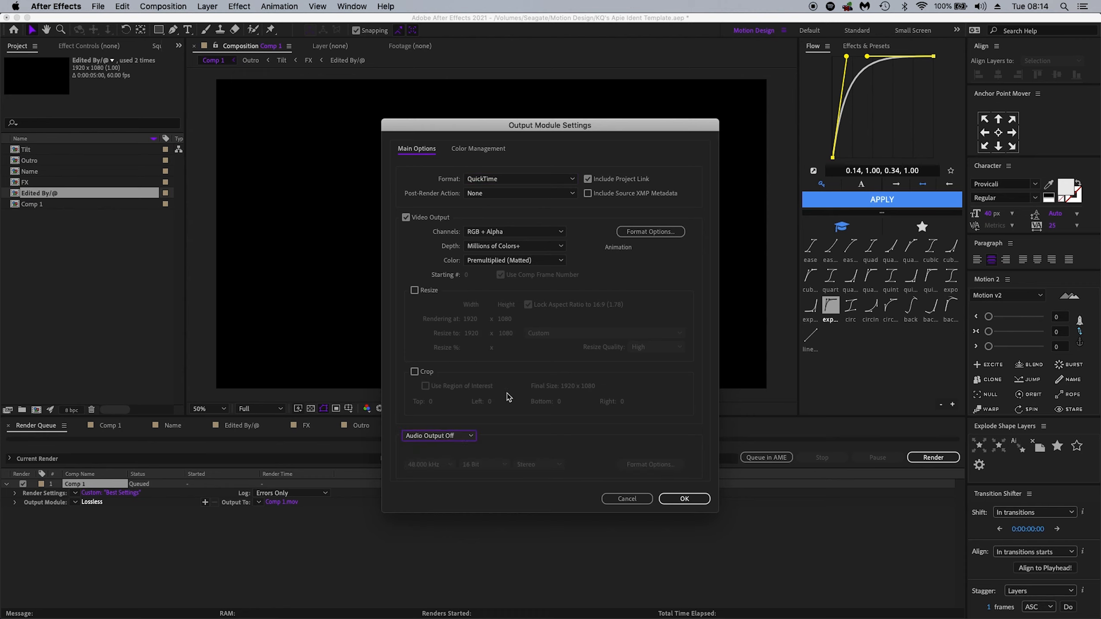
left_click(683, 498)
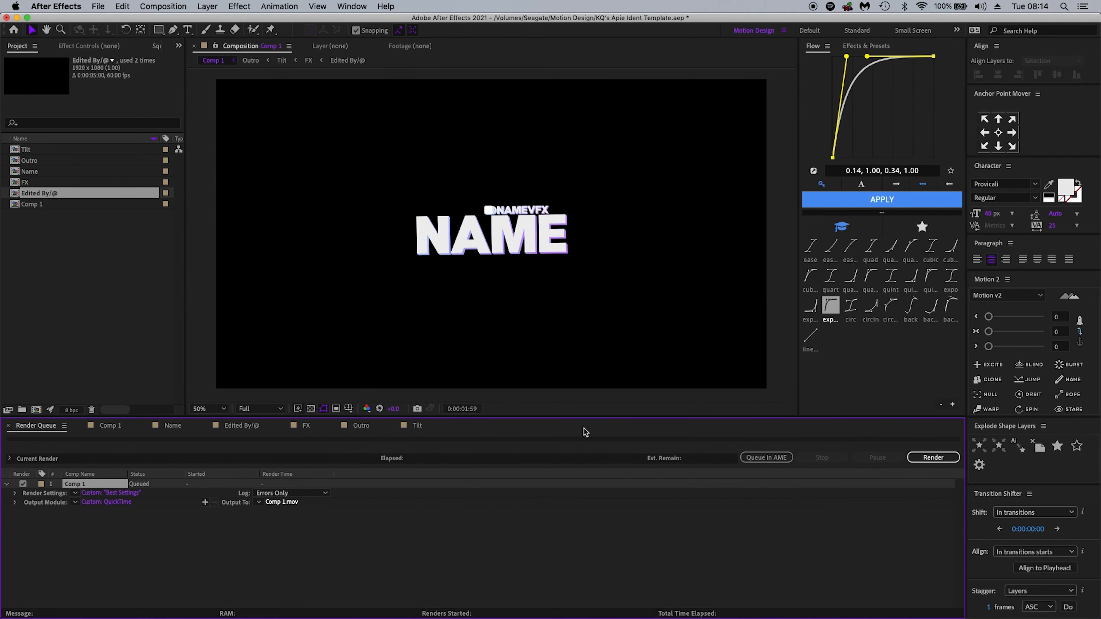
mouse_move(281, 501)
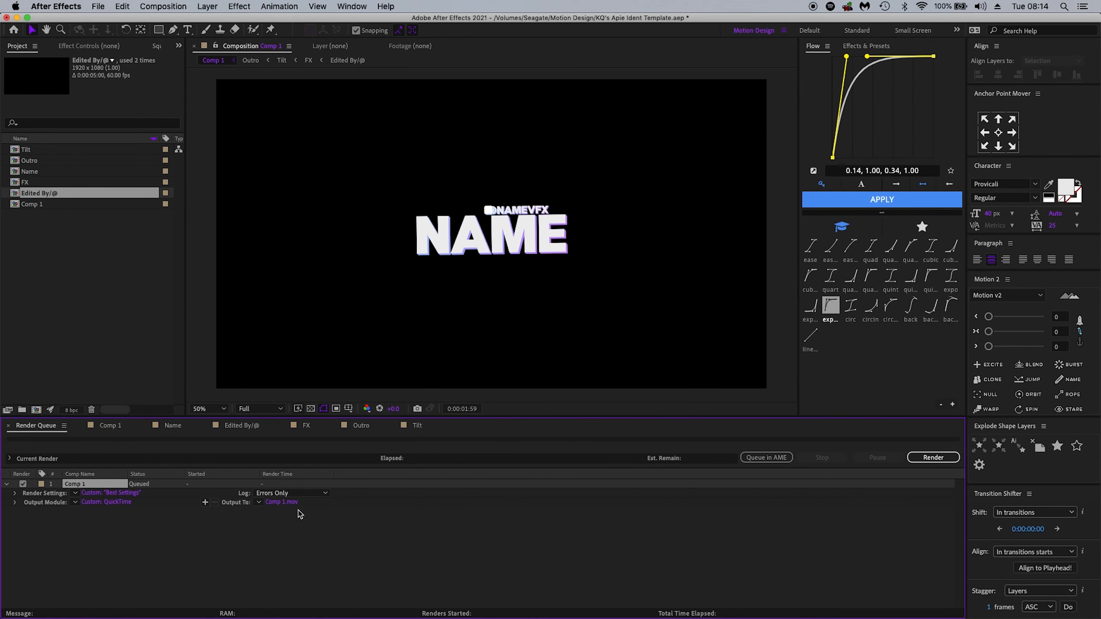
mouse_move(272, 513)
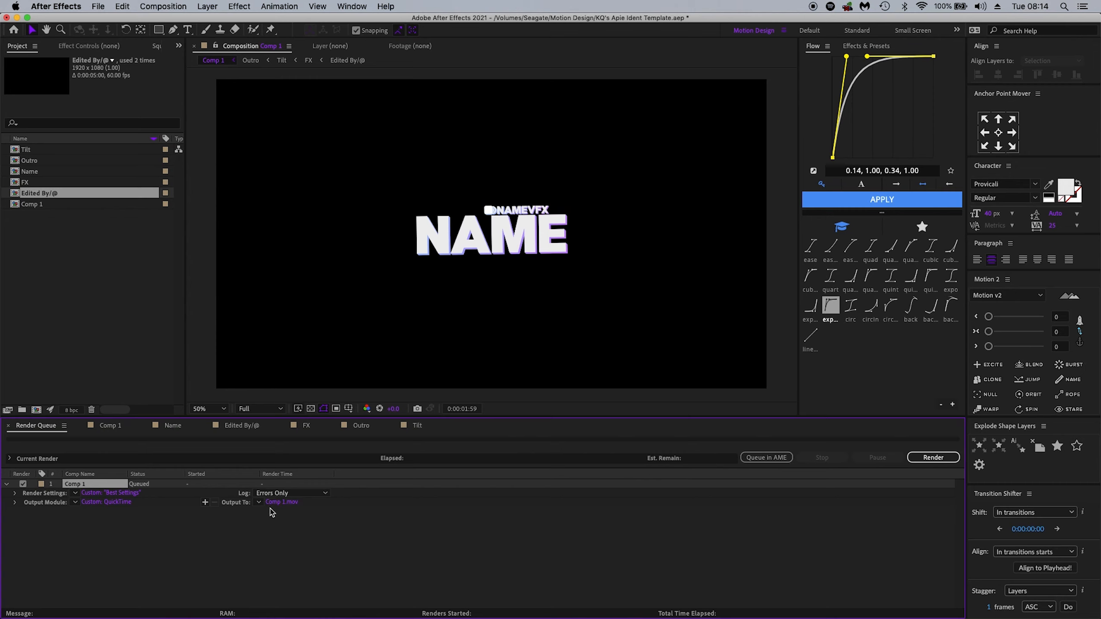
mouse_move(933, 457)
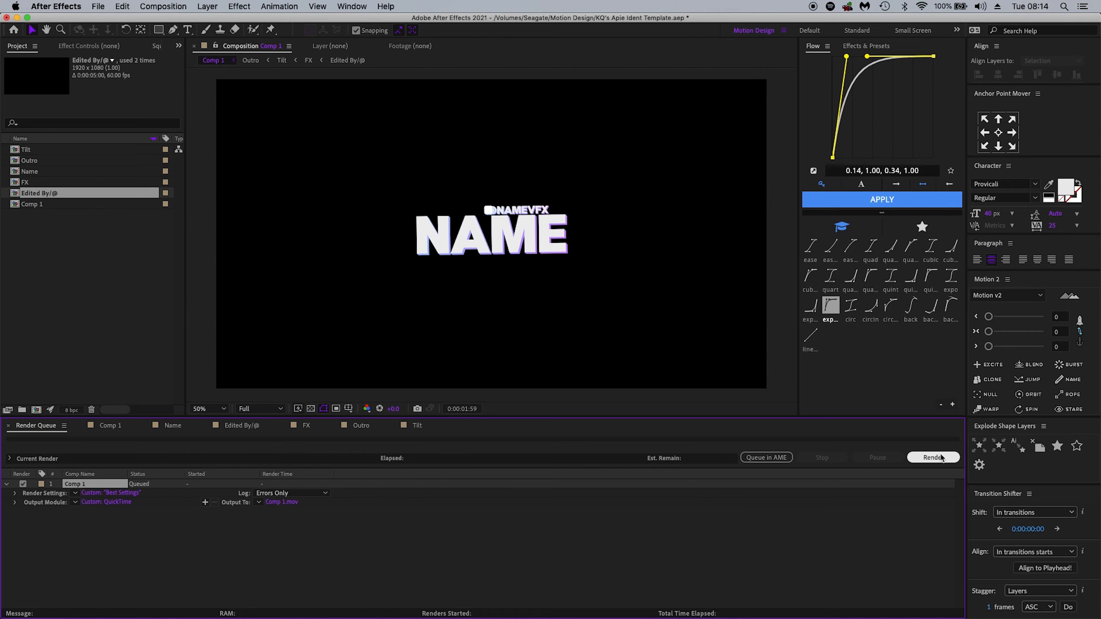
mouse_move(551, 424)
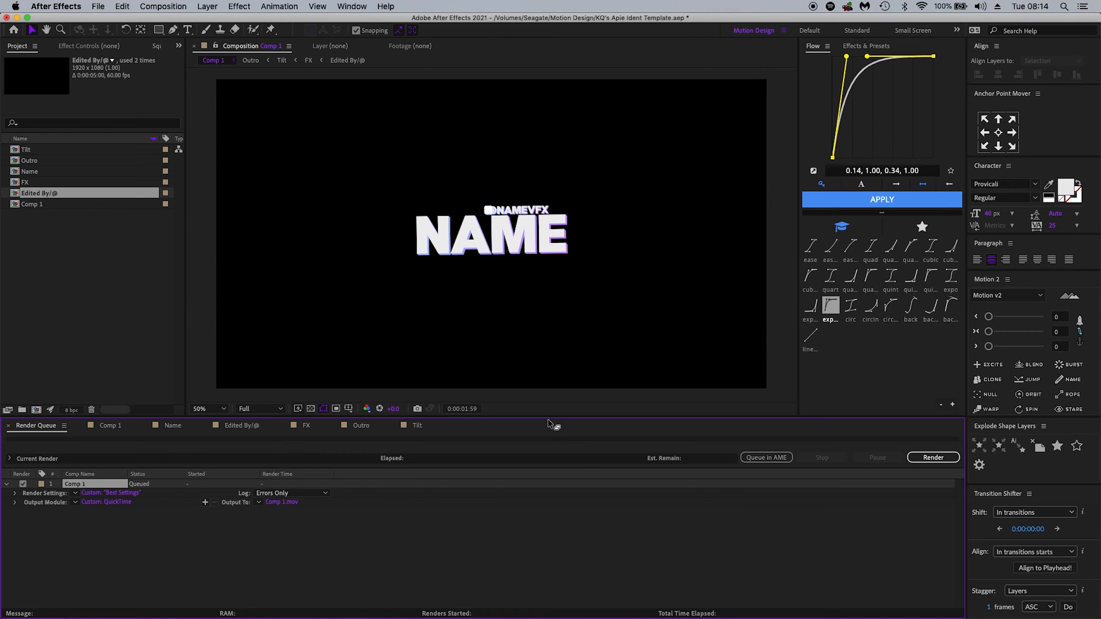
mouse_move(652, 439)
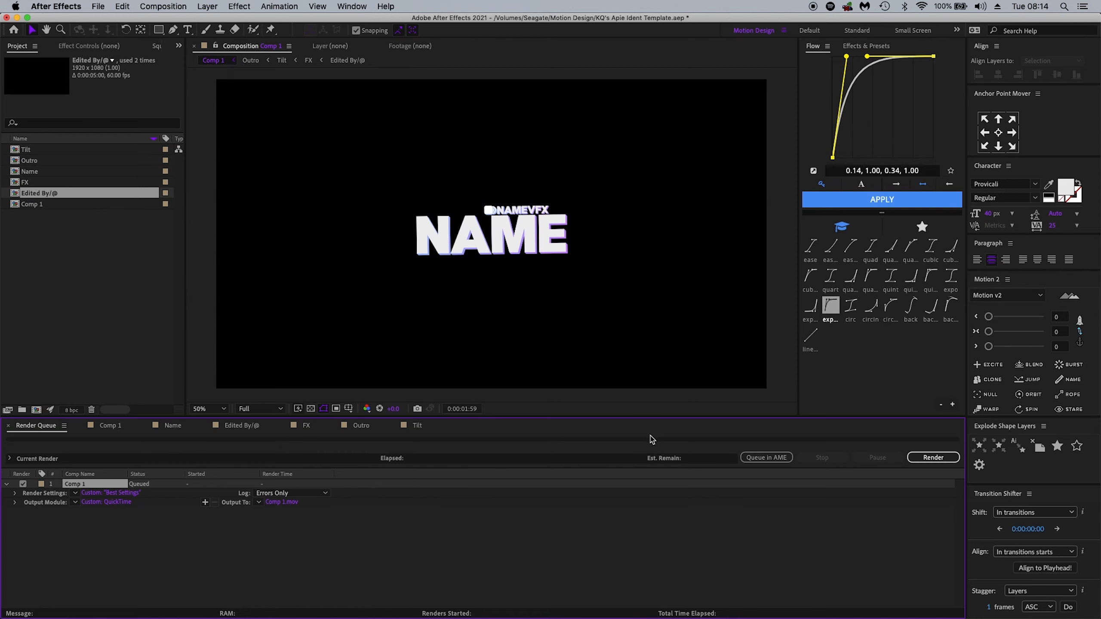
mouse_move(646, 468)
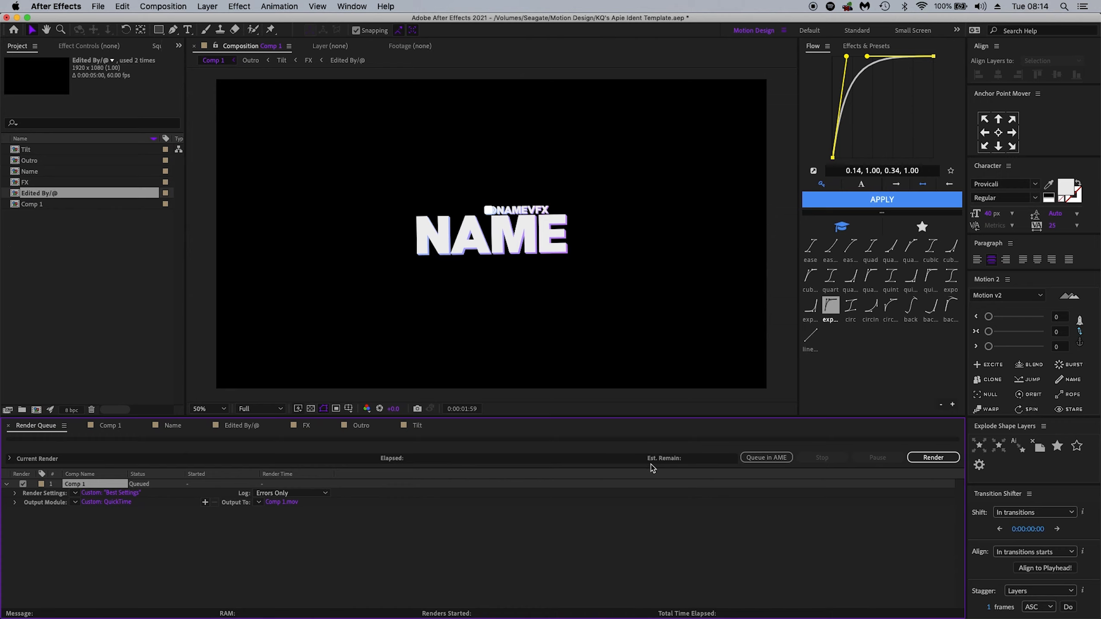
Switch back to the Comp 1 timeline, leaving Comp 1.mov queued for output.
left_click(110, 426)
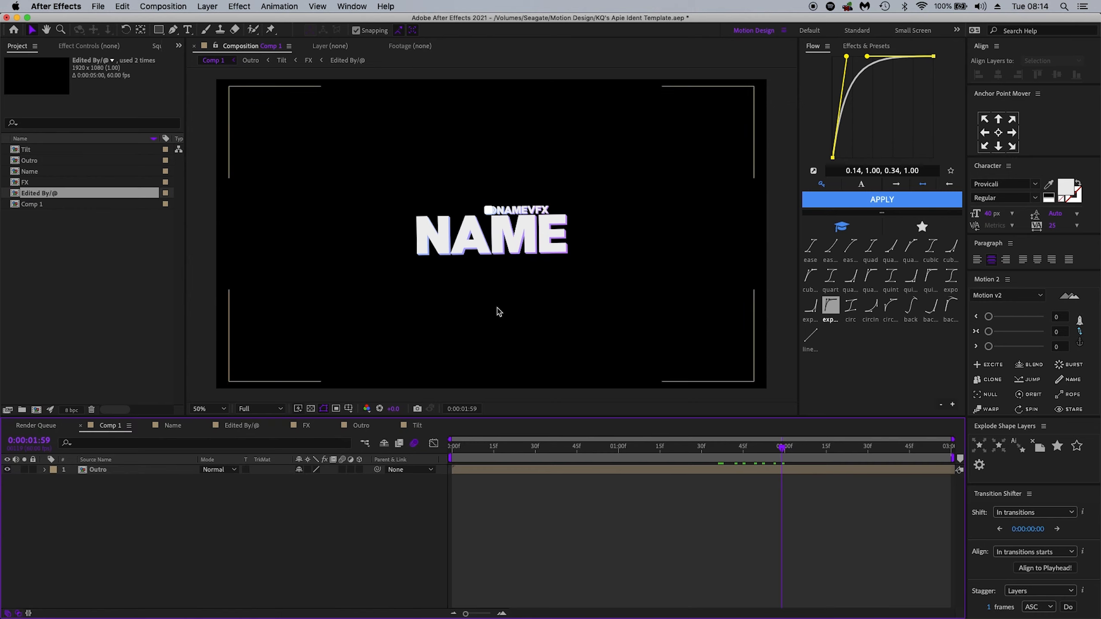
mouse_move(580, 262)
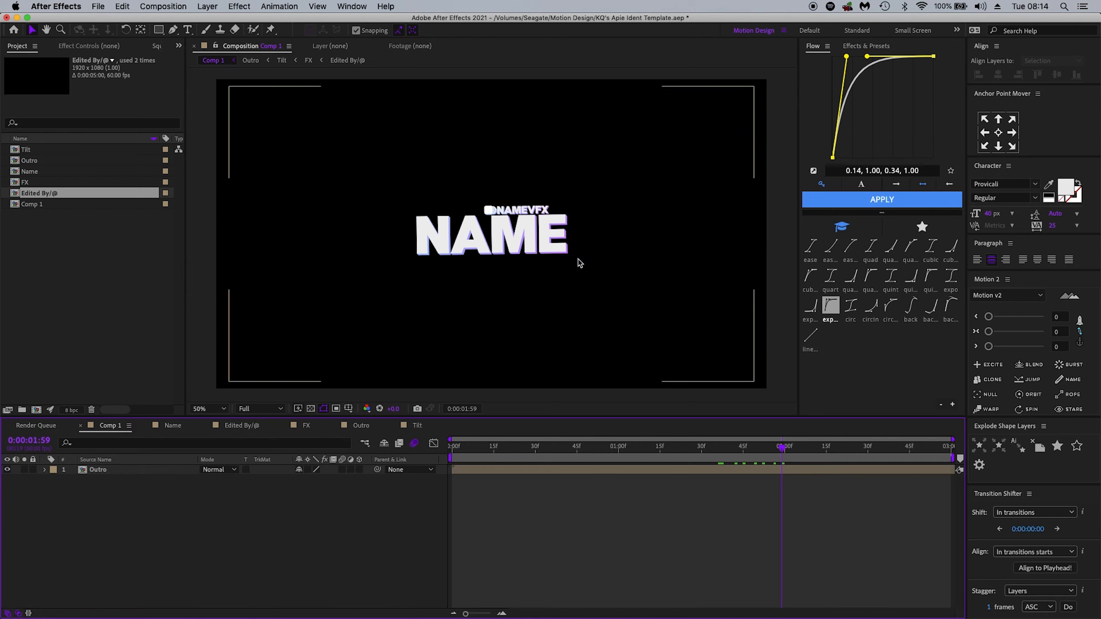